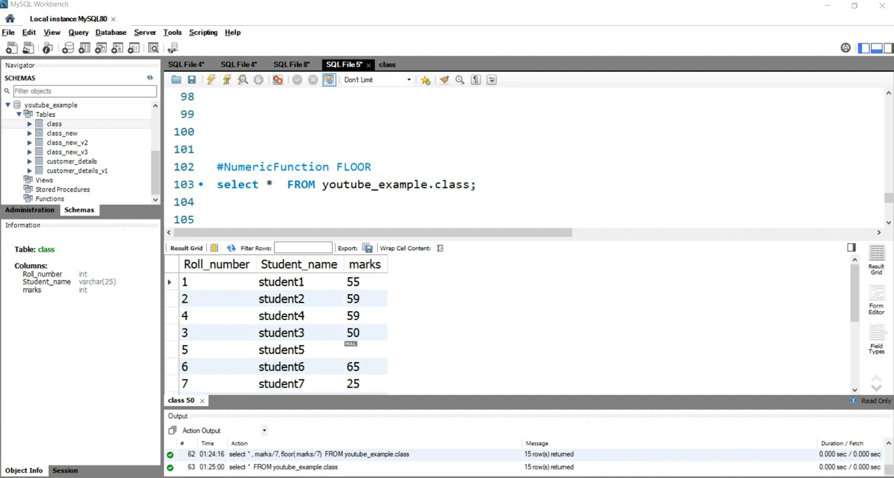
- Add 'marks/7 as avg_marks' after select * on a new line and select the whole query
{"action": "left_click", "coordinate": [271, 185]}
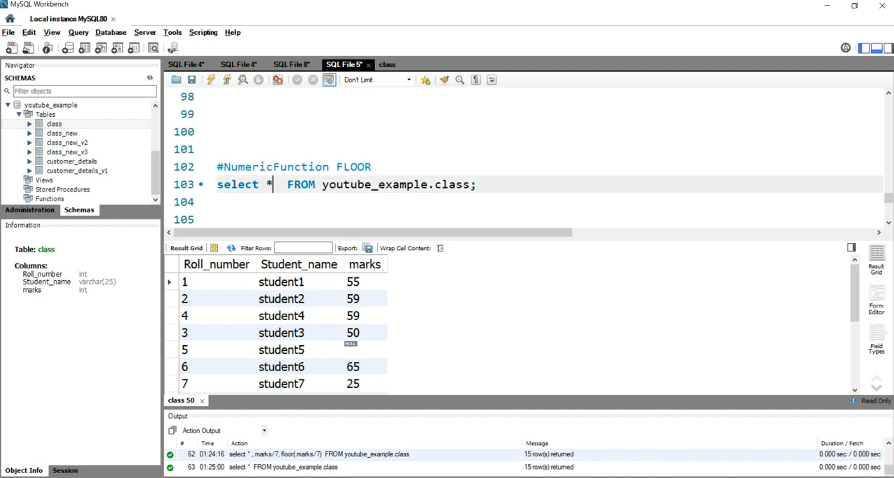
{"action": "type", "text": ","}
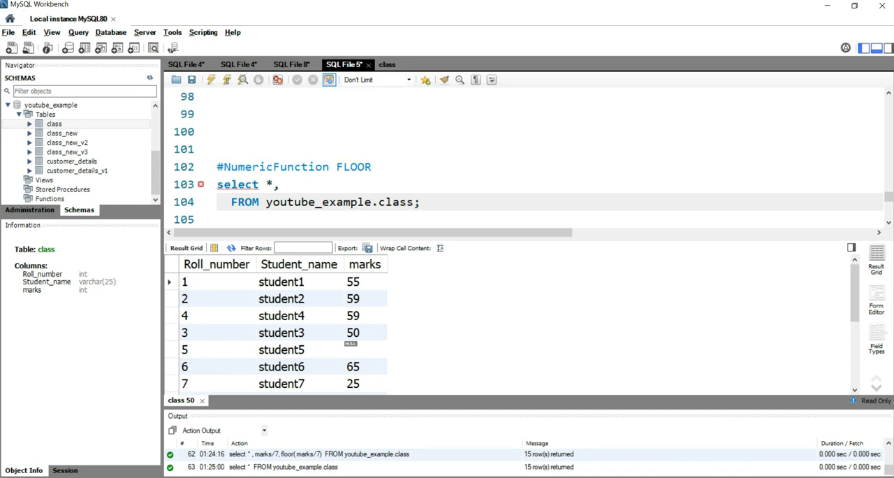
{"action": "left_click", "coordinate": [278, 184]}
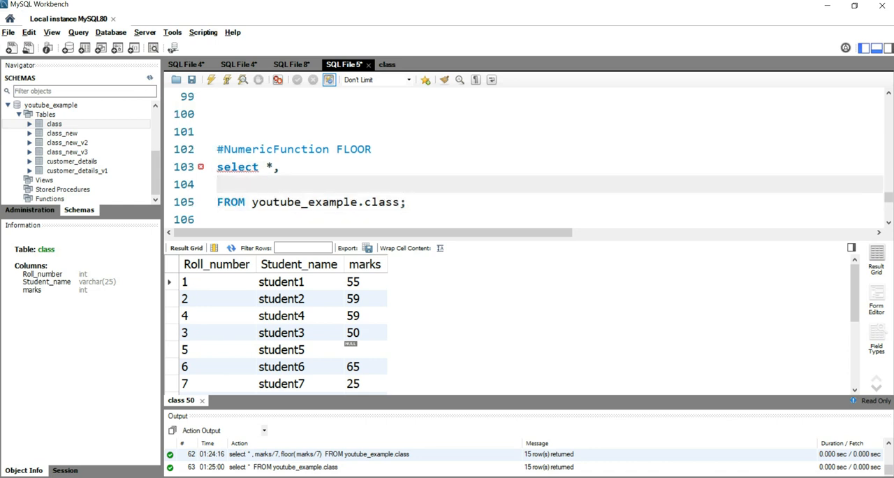
{"action": "type", "text": "marks/7 as avg"}
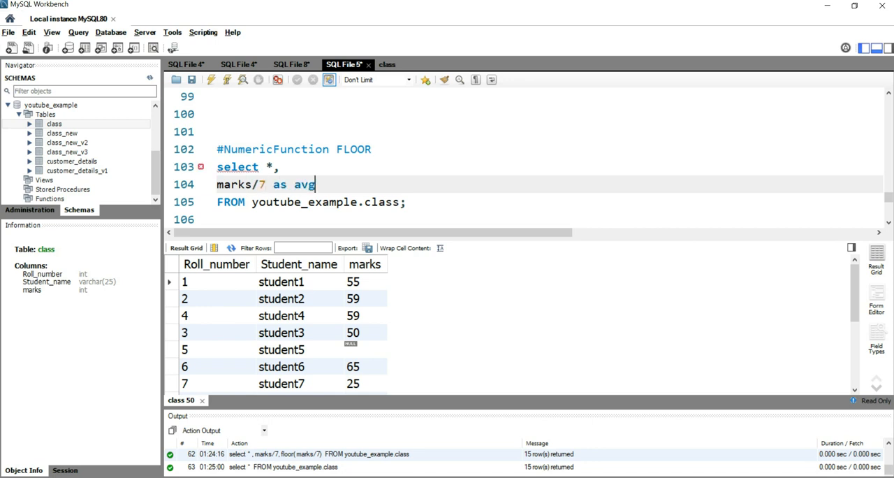
{"action": "type", "text": "_marks"}
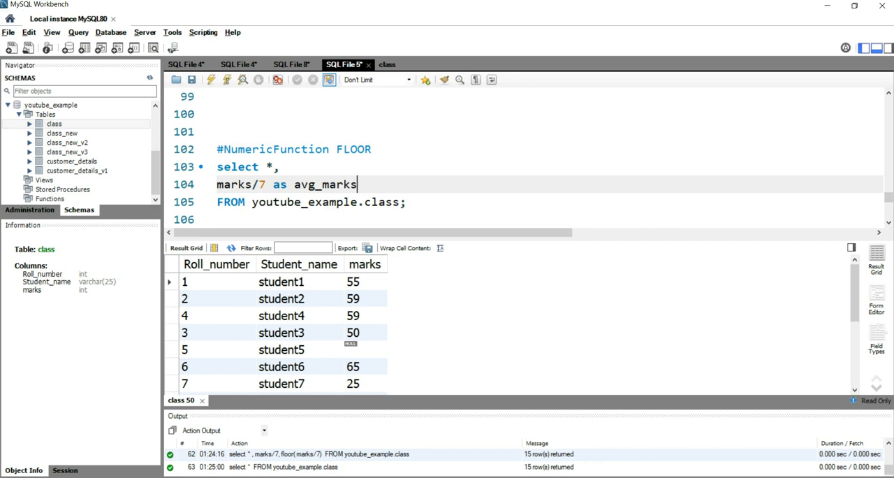
{"action": "left_click_drag", "start_coordinate": [217, 166], "coordinate": [406, 202]}
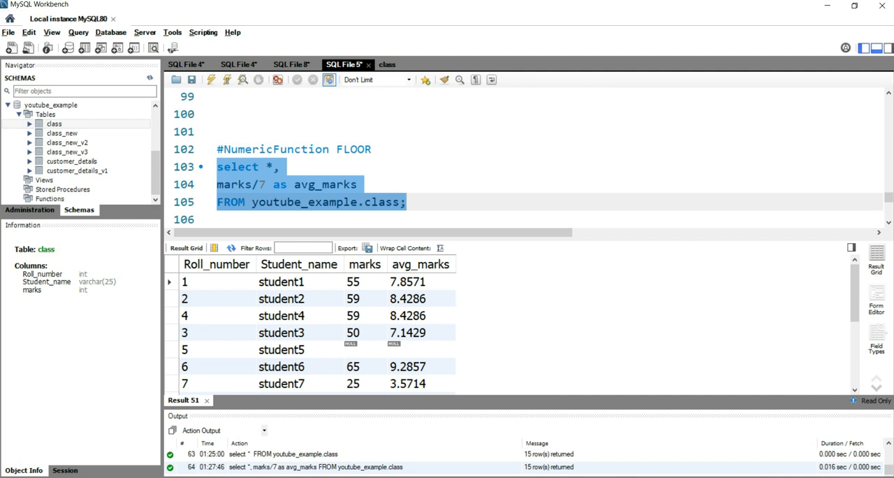
- Place the cursor at the end of the avg_marks line to add another column
{"action": "left_click", "coordinate": [406, 202]}
{"action": "type", "text": ","}
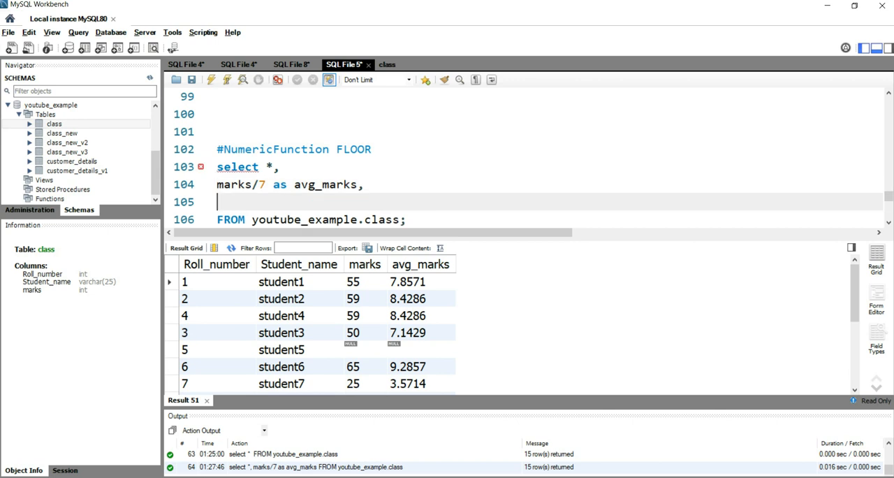
- Type 'floor(marks/7) as avg_marks_v1' using the floor autocomplete suggestion
{"action": "type", "text": "Floor"}
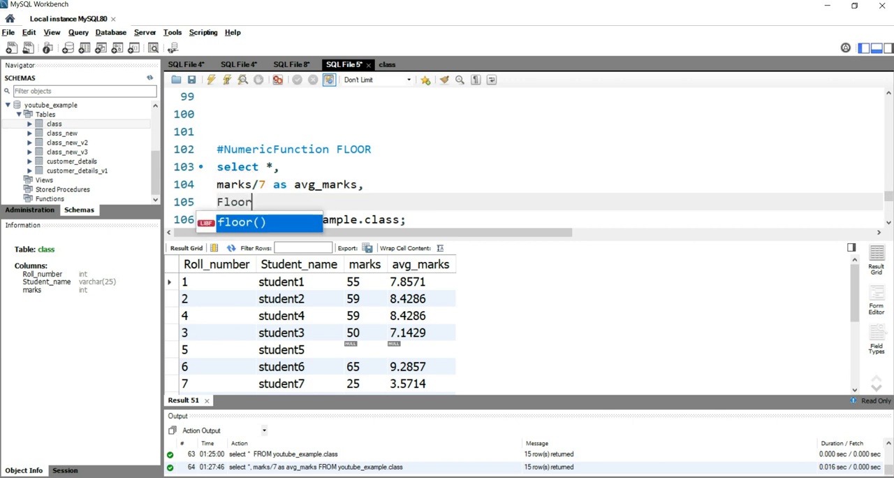
{"action": "key", "text": "Tab"}
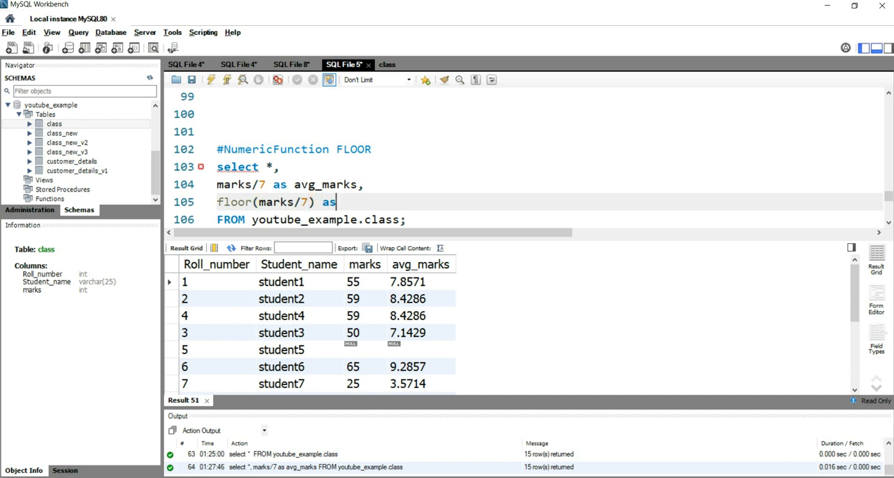
{"action": "type", "text": "av"}
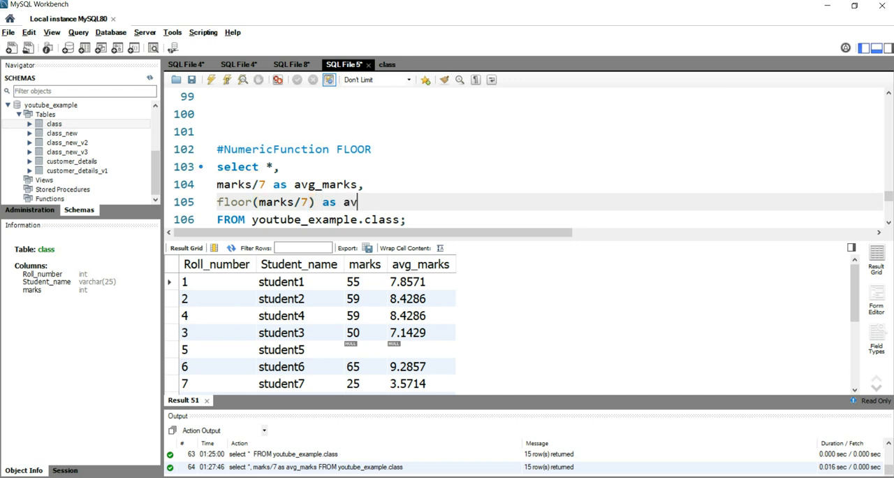
{"action": "type", "text": "g_m"}
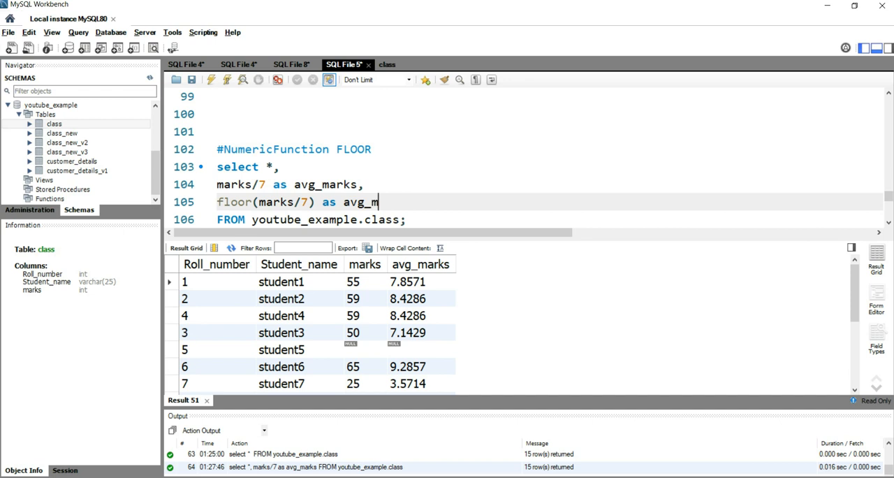
{"action": "type", "text": "arks_"}
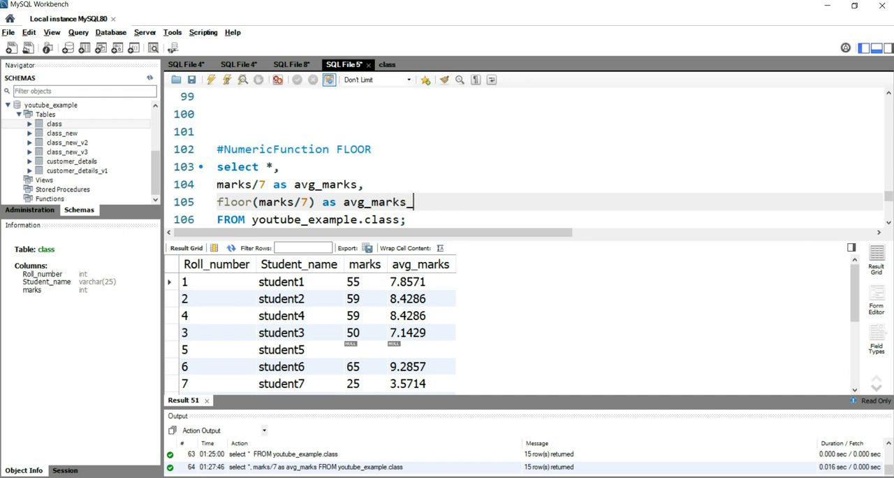
{"action": "type", "text": "v1"}
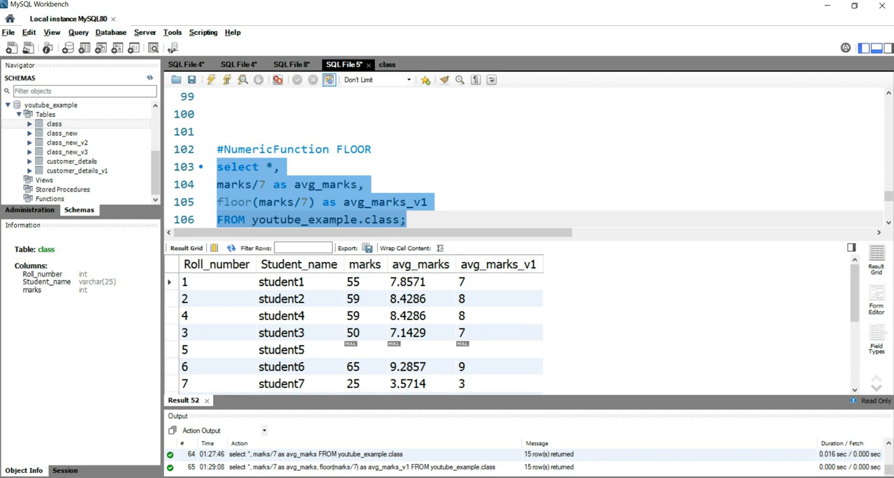
{"action": "left_click", "coordinate": [420, 264]}
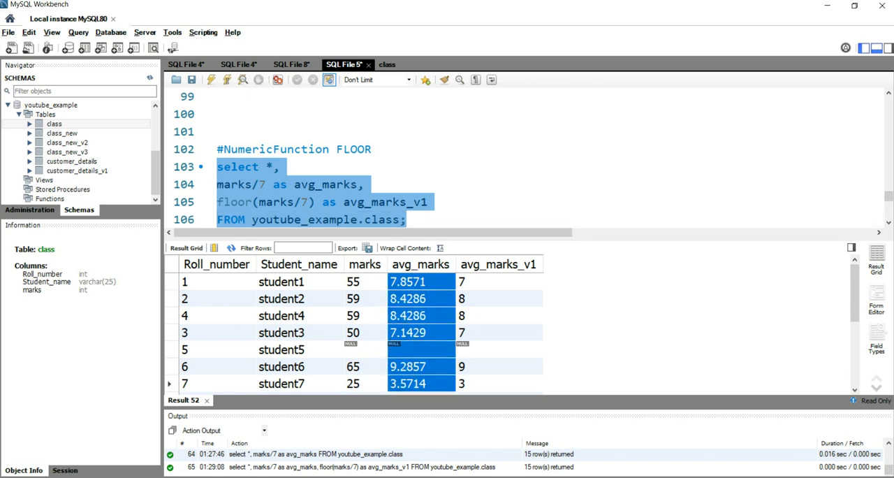
{"action": "scroll", "scroll_direction": "down", "scroll_amount": 3}
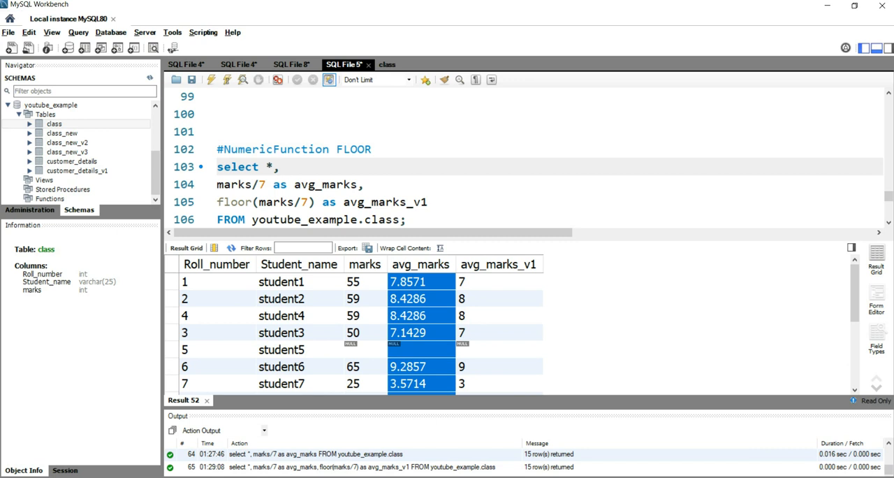
{"action": "left_click", "coordinate": [278, 167]}
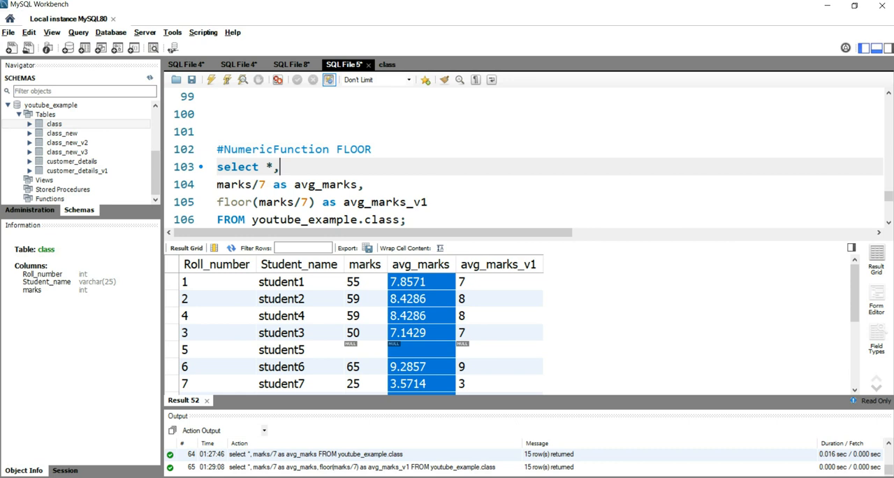